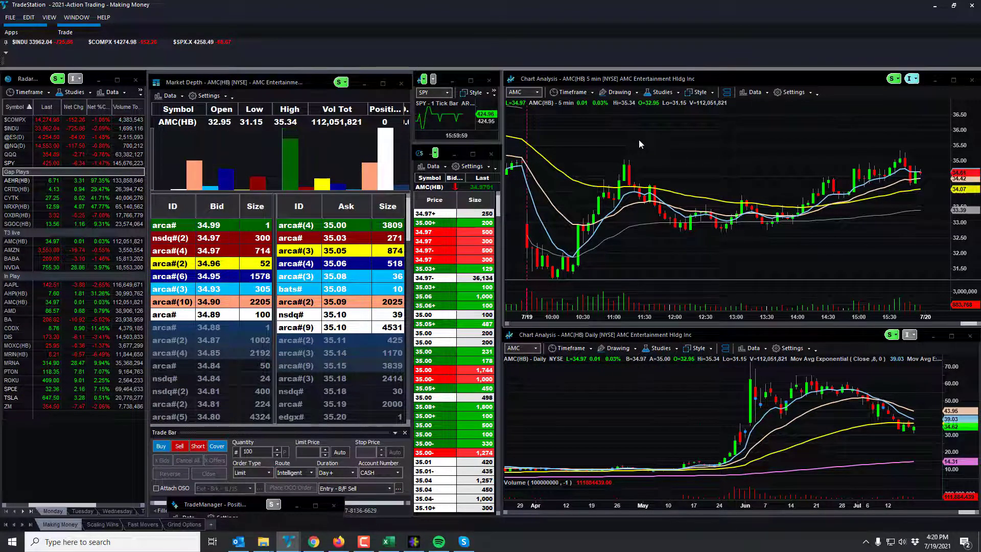
mouse_move(649, 144)
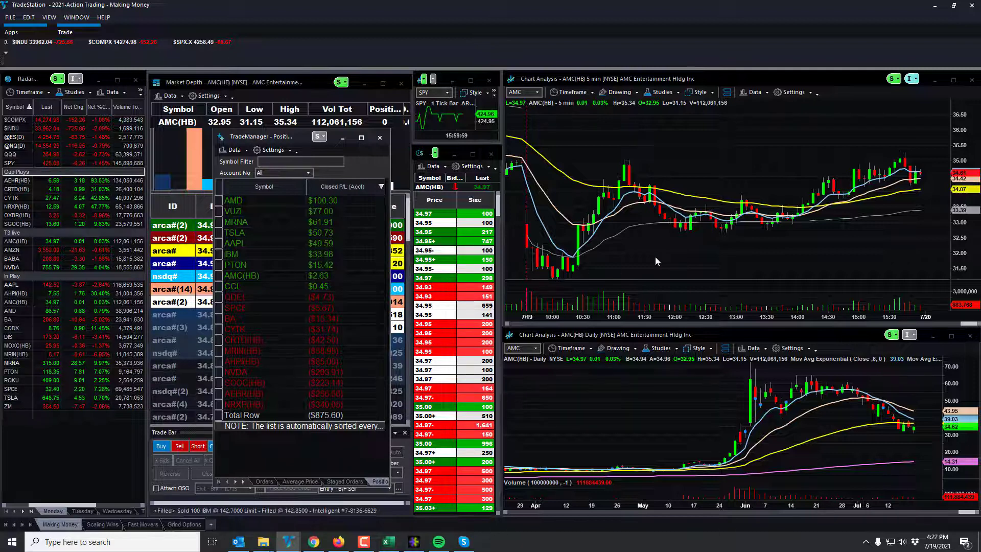
mouse_move(642, 261)
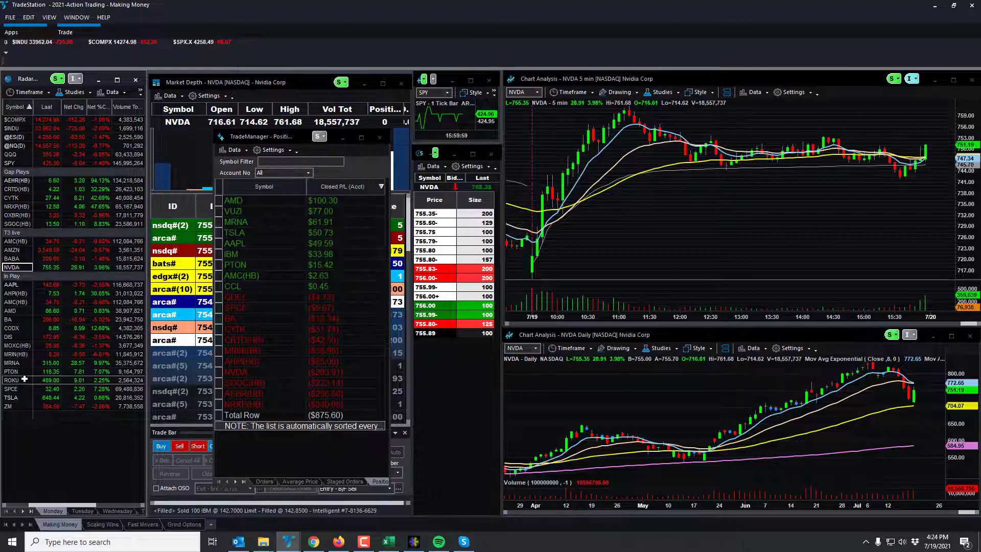
Step: Load Virgin Galactic SPCE into the linked charts and market depth
left_click(11, 388)
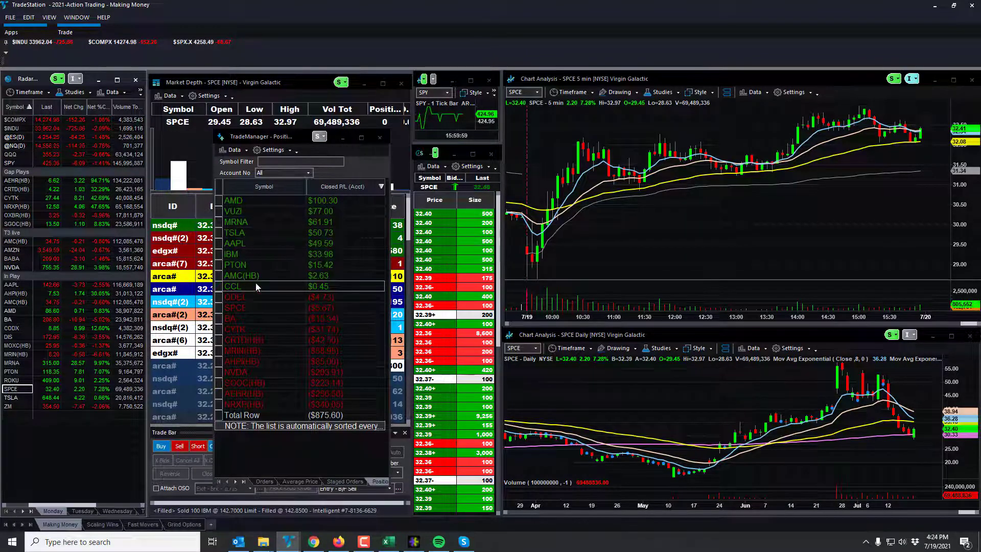
mouse_move(245, 280)
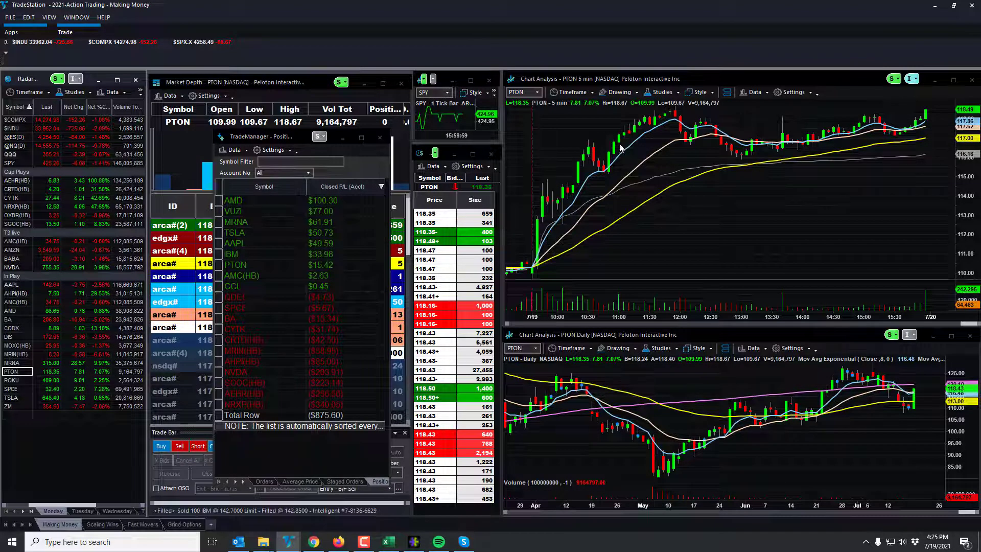
mouse_move(663, 128)
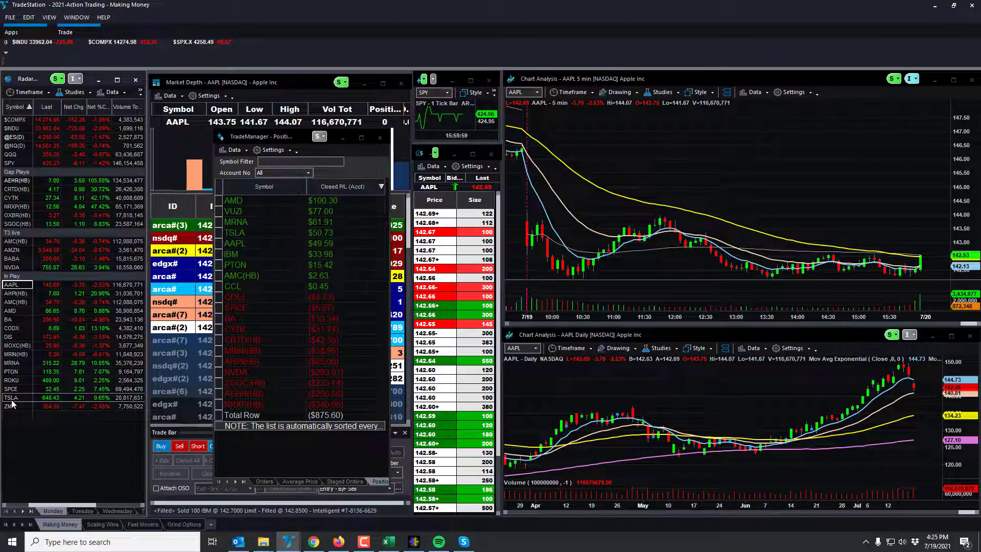
Step: Load Moderna MRNA into the linked charts and market depth
left_click(11, 397)
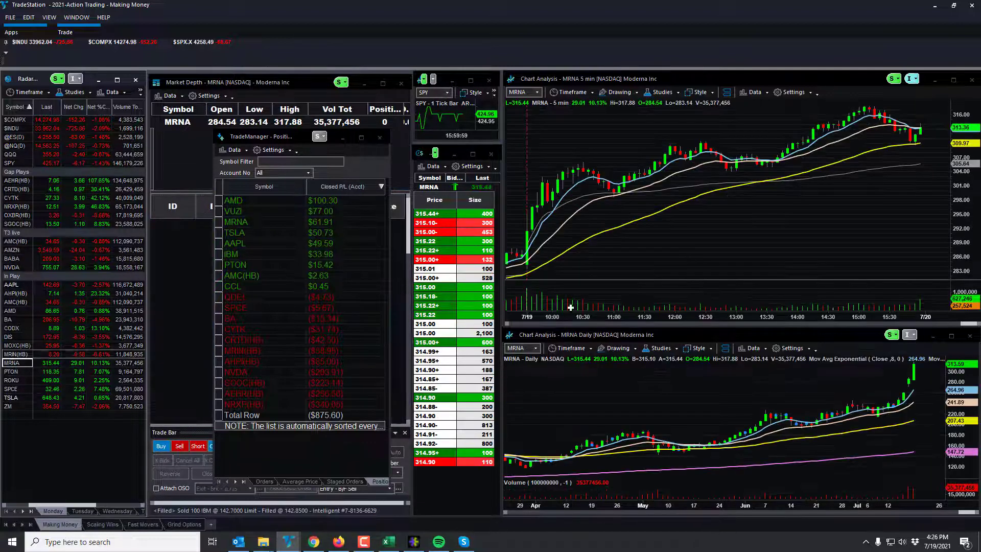
mouse_move(547, 236)
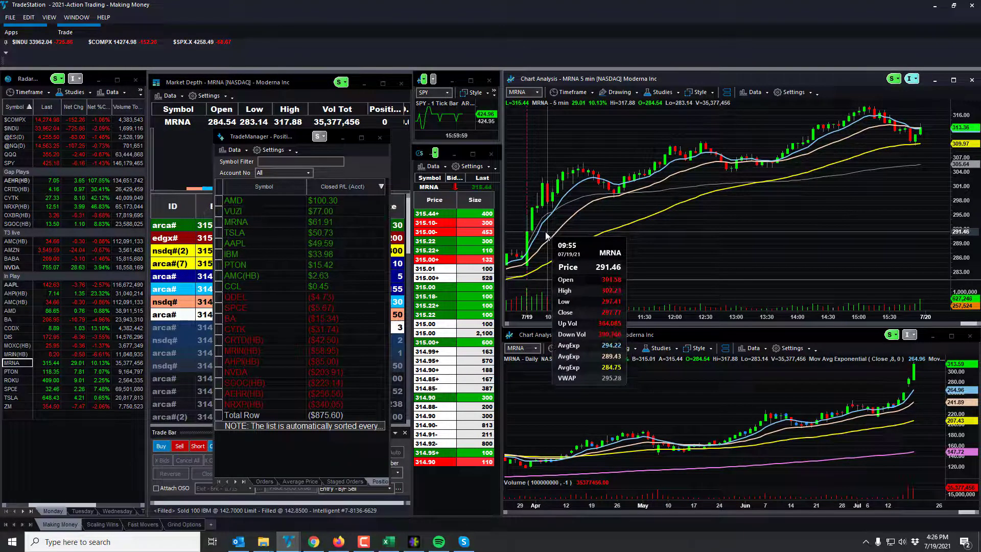
mouse_move(541, 215)
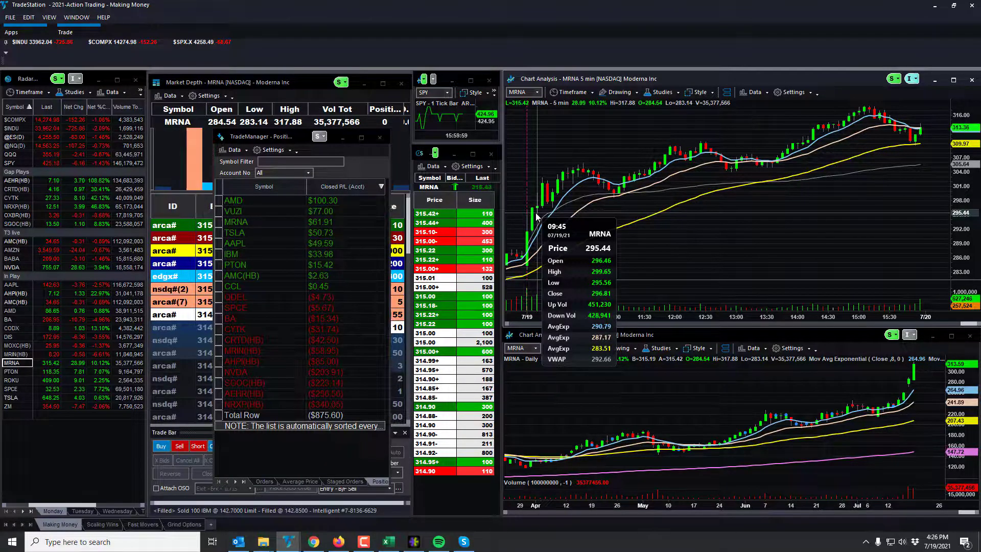
mouse_move(550, 220)
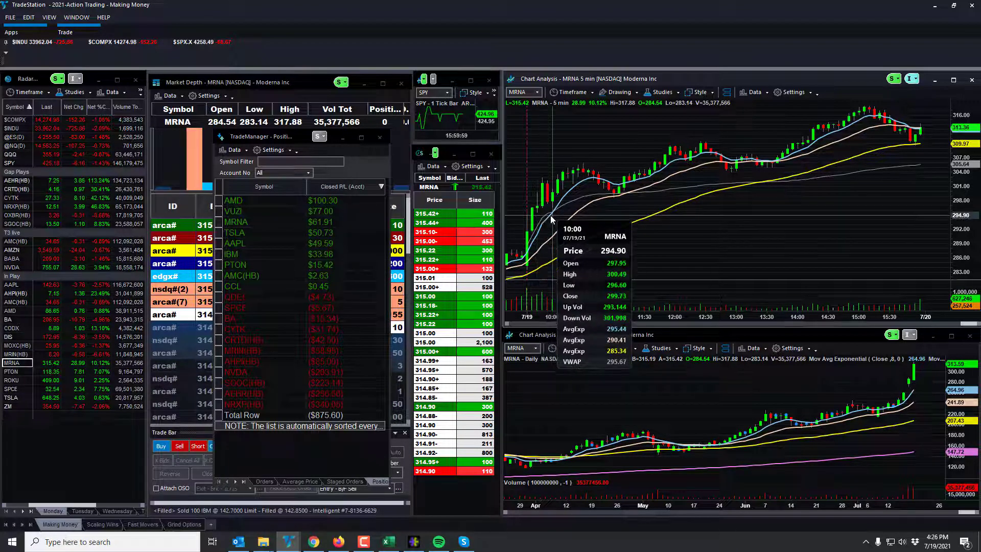
mouse_move(542, 216)
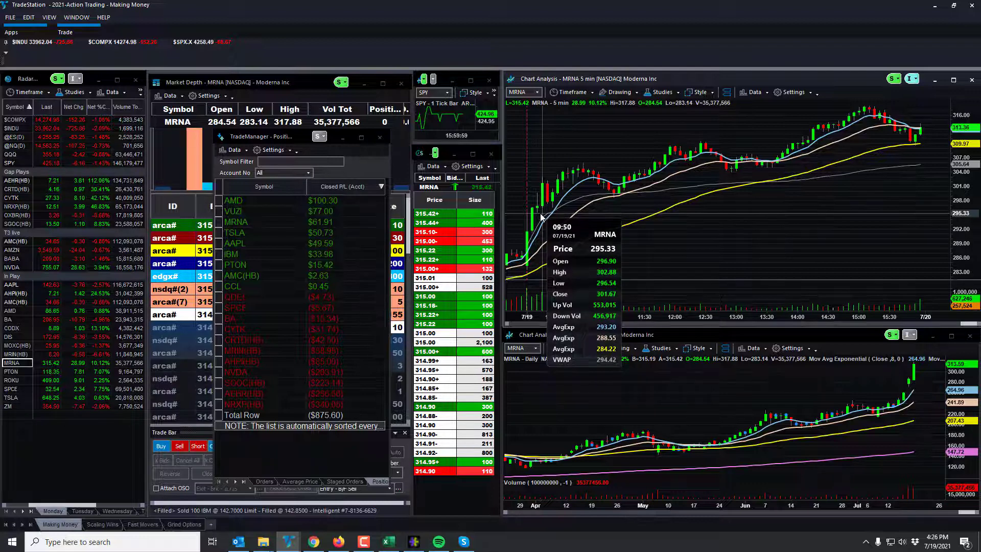
mouse_move(695, 196)
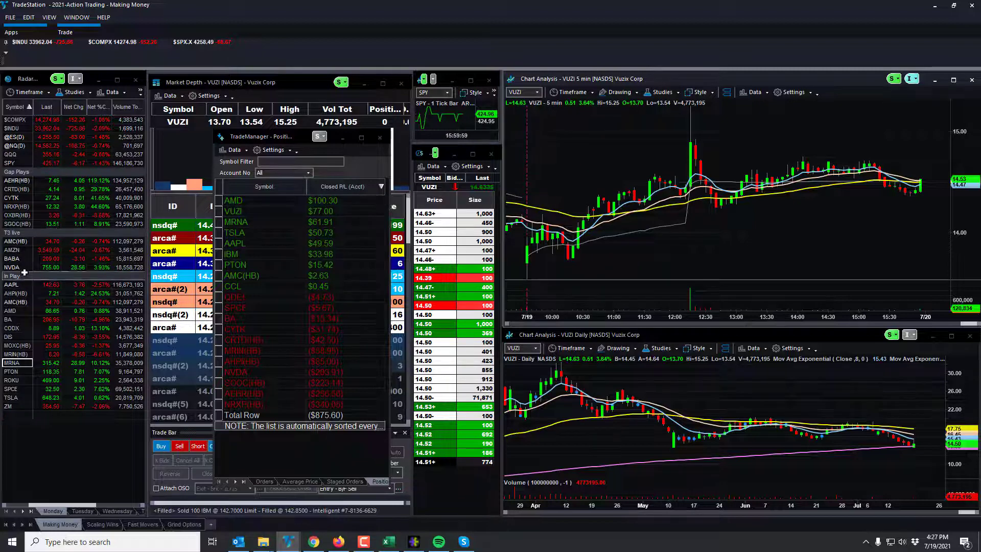
mouse_move(11, 258)
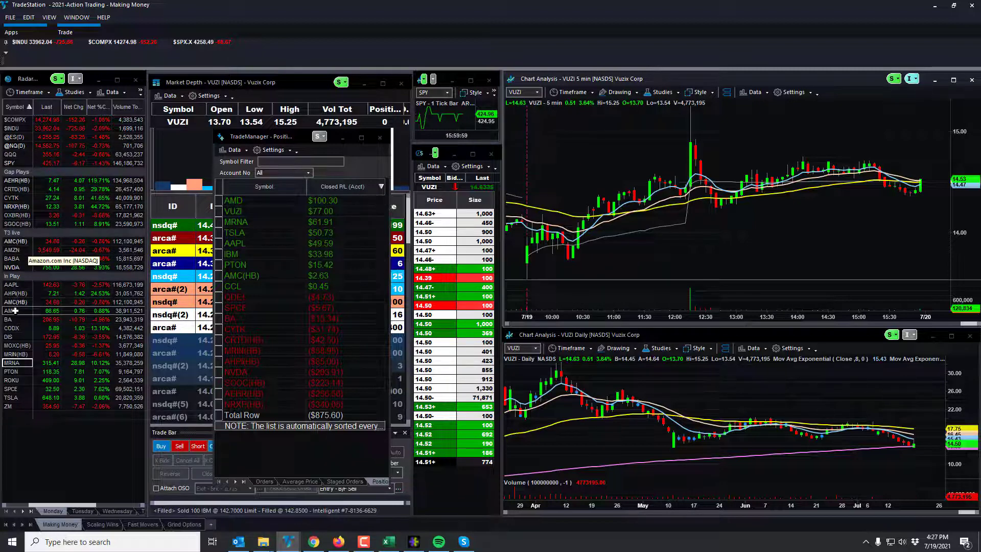
left_click(11, 311)
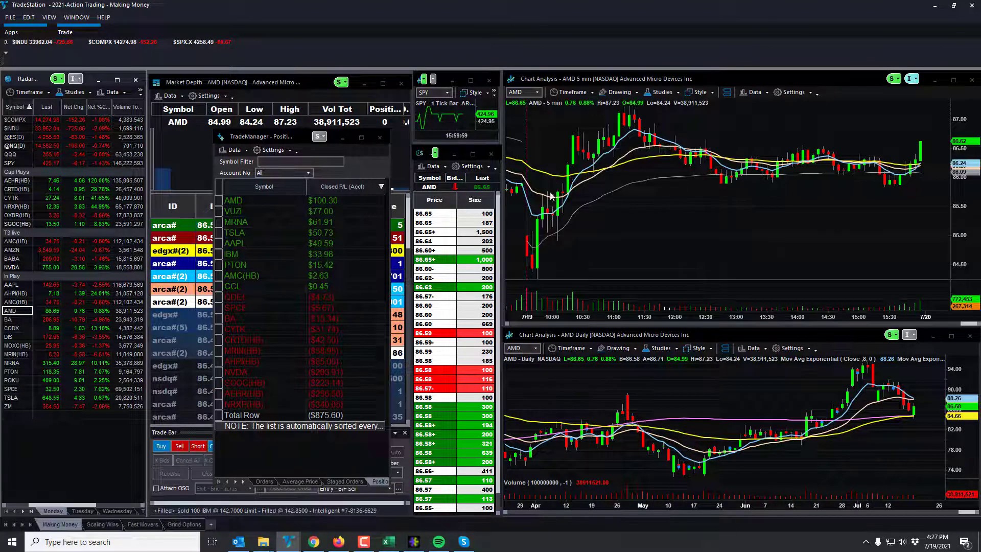
mouse_move(569, 203)
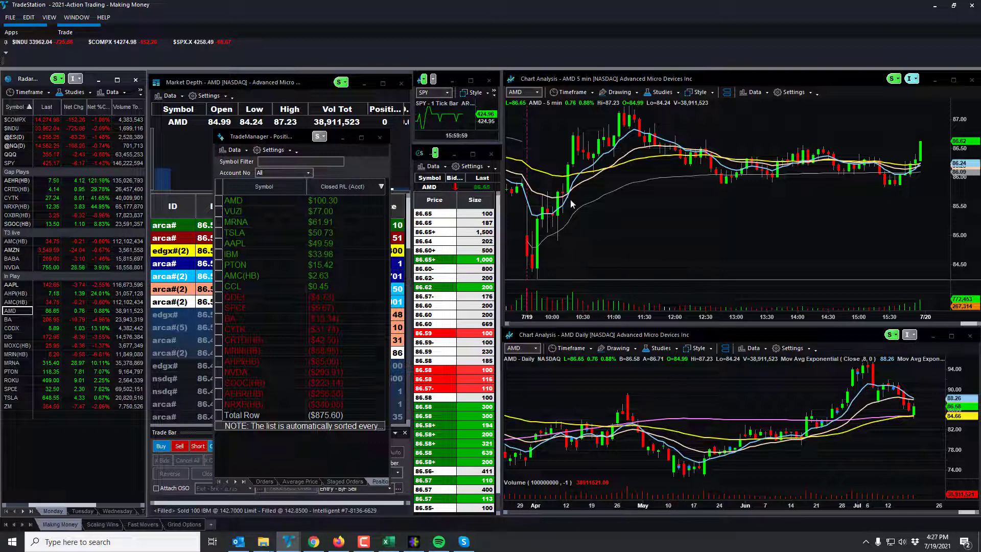
mouse_move(566, 206)
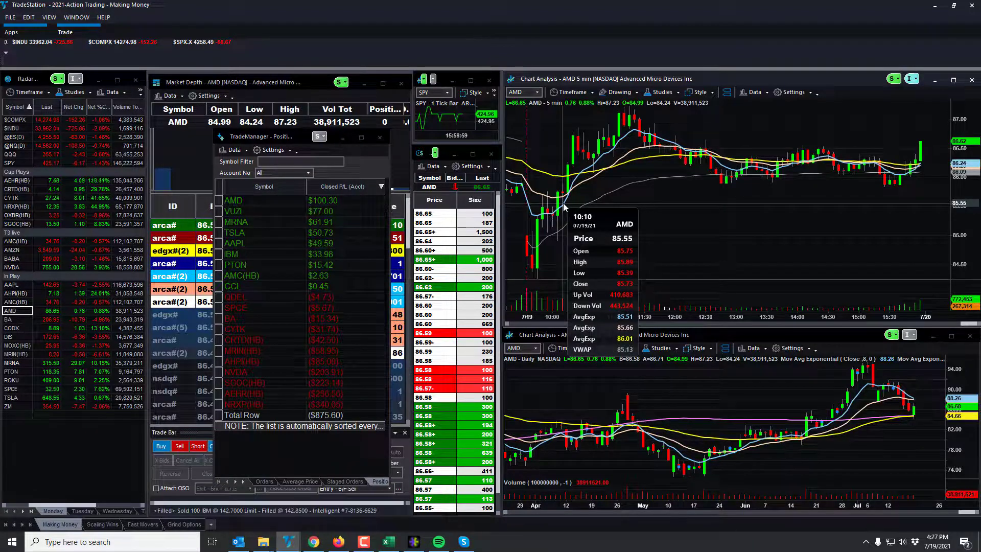
mouse_move(585, 144)
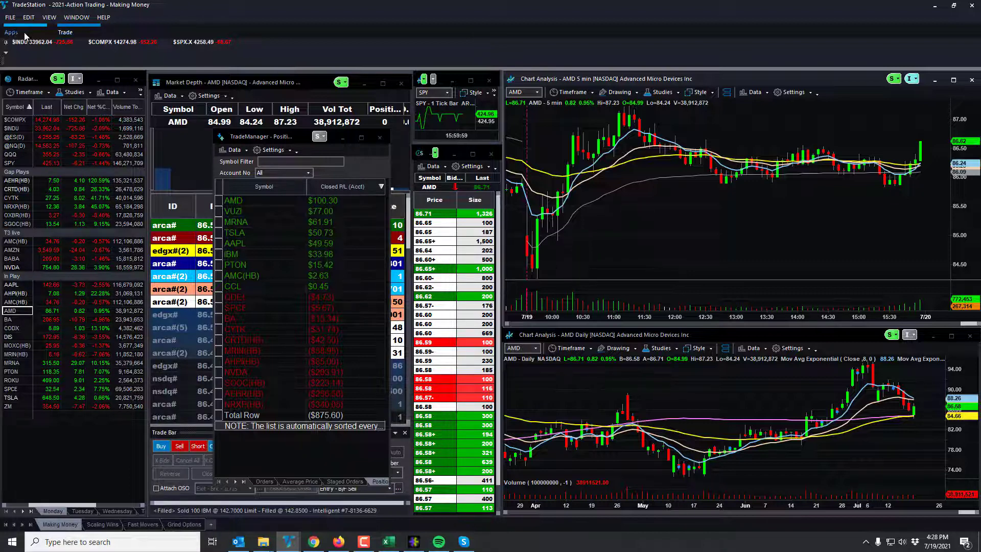
Step: Launch TradeManager Analysis from Apps and generate today's 07/19/2021 performance report
left_click(11, 32)
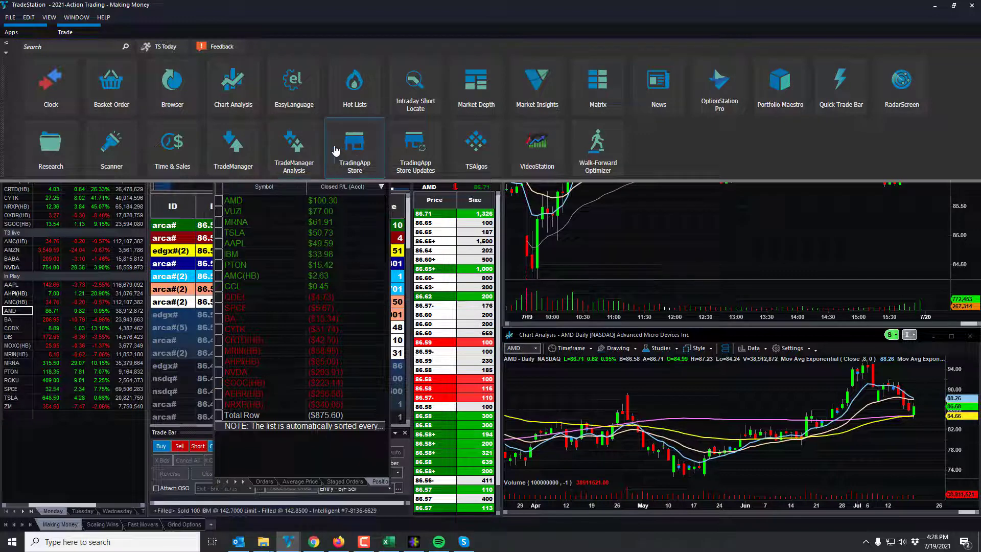
left_click(293, 141)
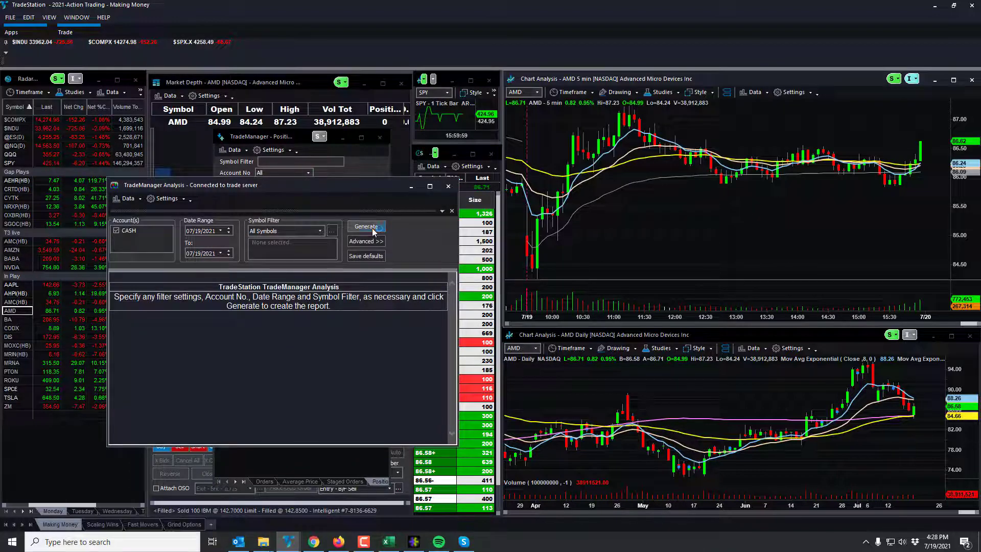
left_click(366, 226)
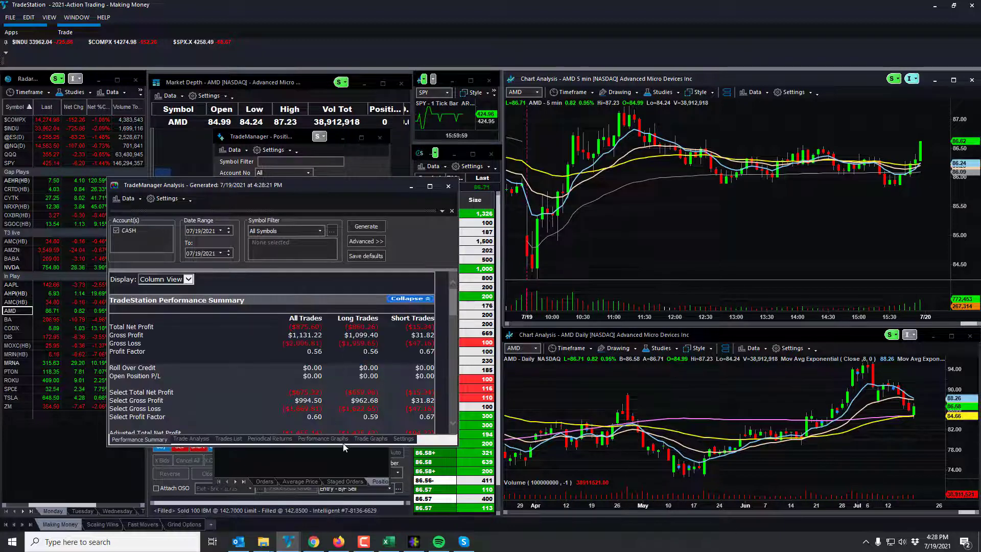
Step: Show the Performance Graphs equity curve line for today's trades
left_click(322, 438)
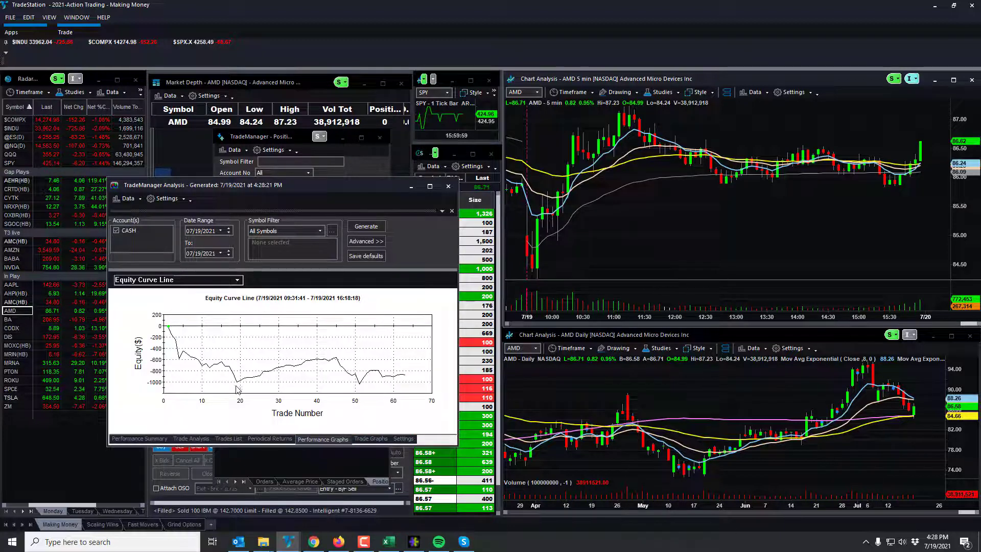
mouse_move(236, 385)
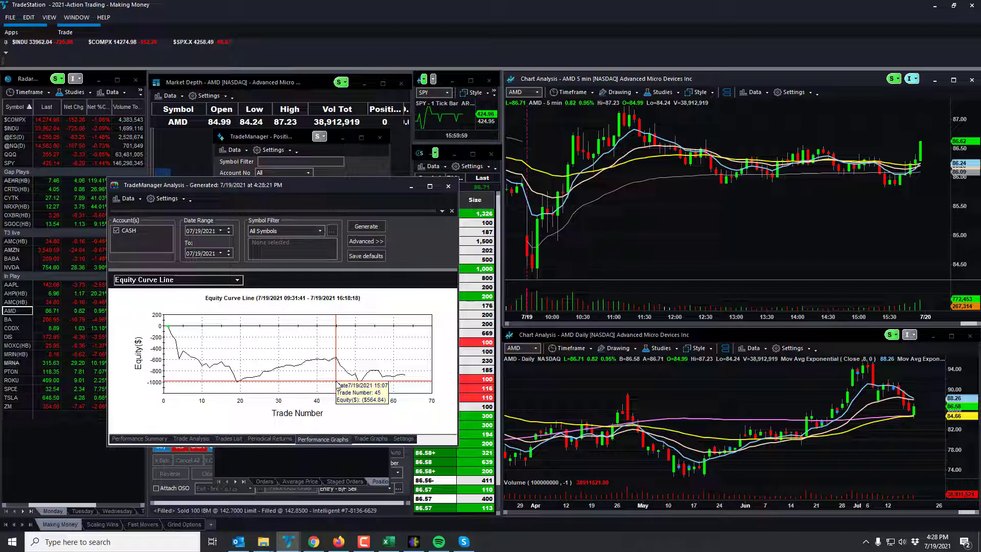
mouse_move(368, 392)
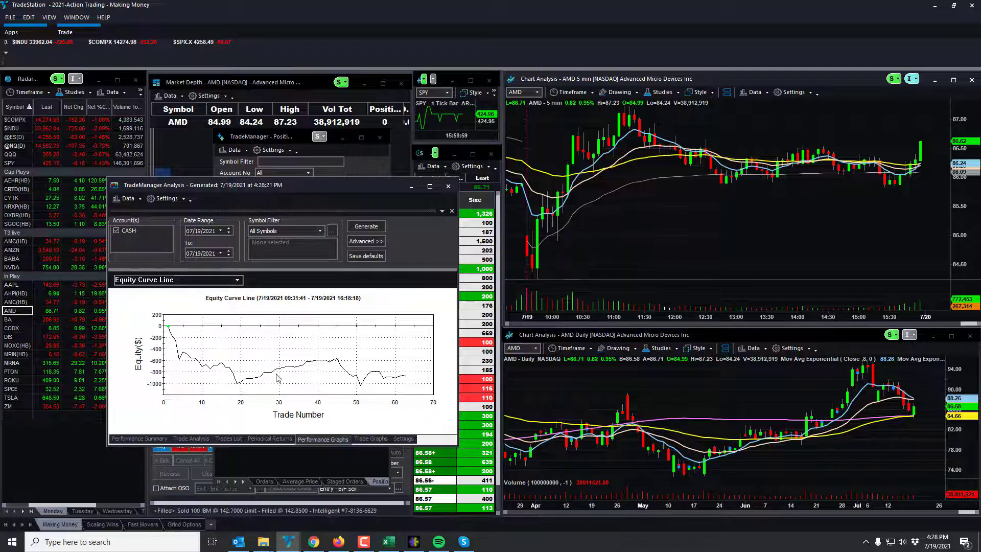
mouse_move(412, 262)
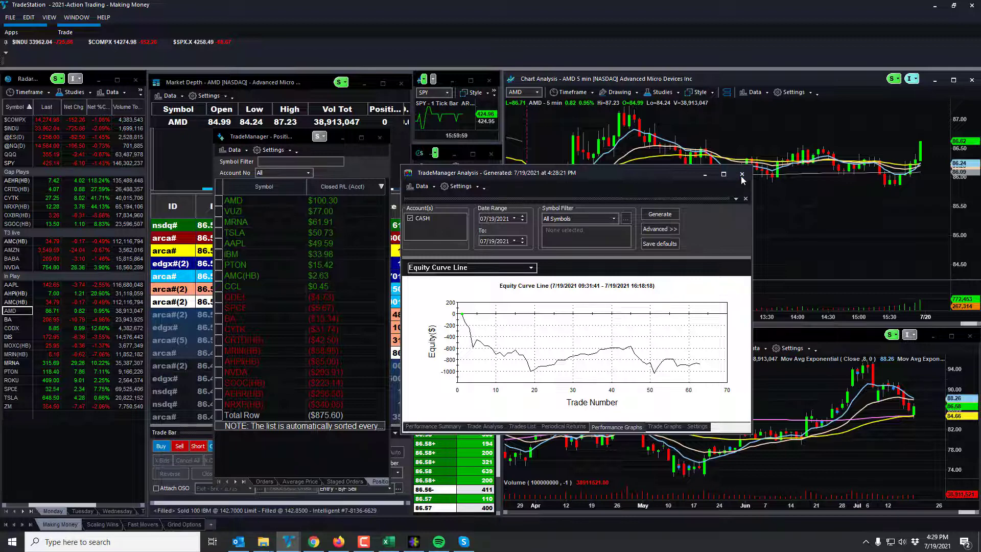
Step: Close the TradeManager Analysis report, returning to the closed P&L list and AMD charts
left_click(744, 173)
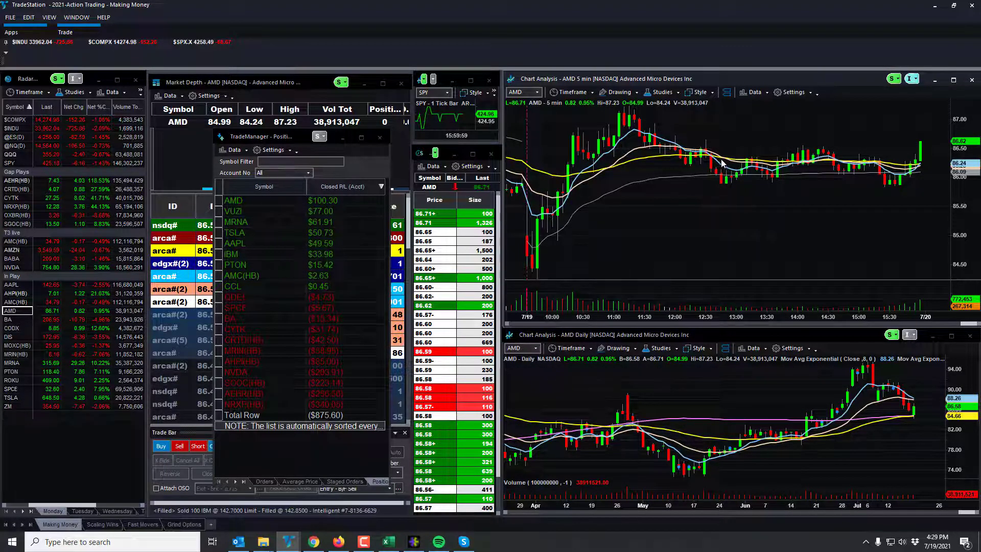
mouse_move(743, 280)
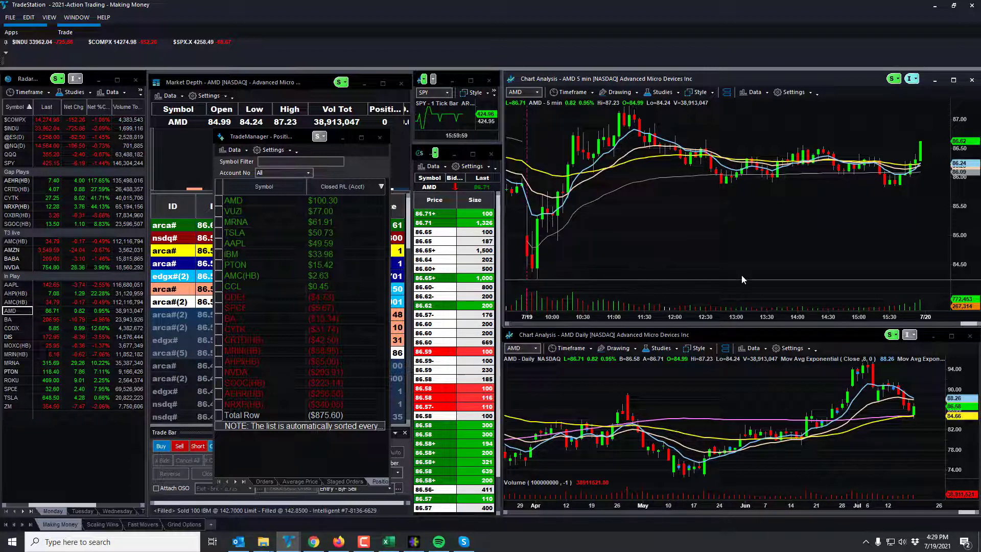
mouse_move(672, 272)
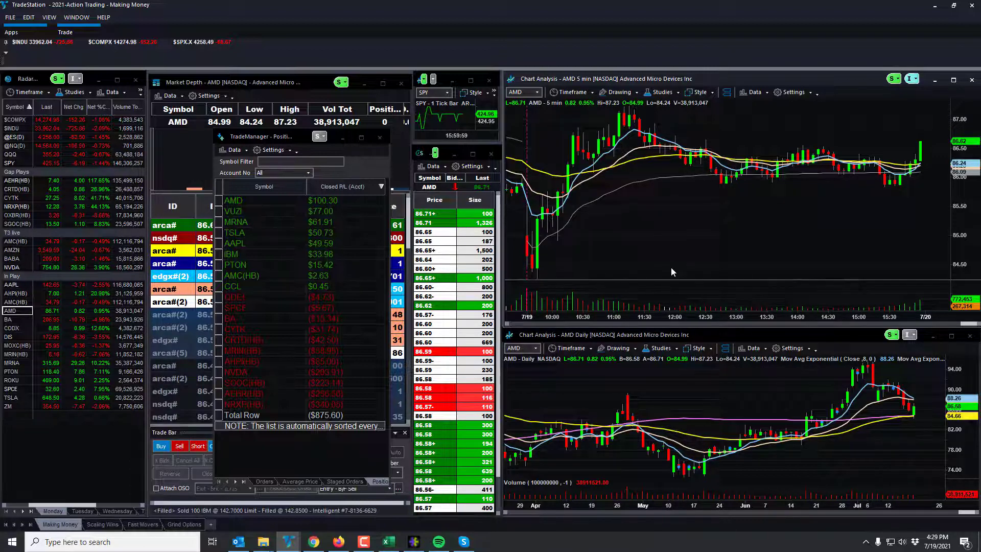